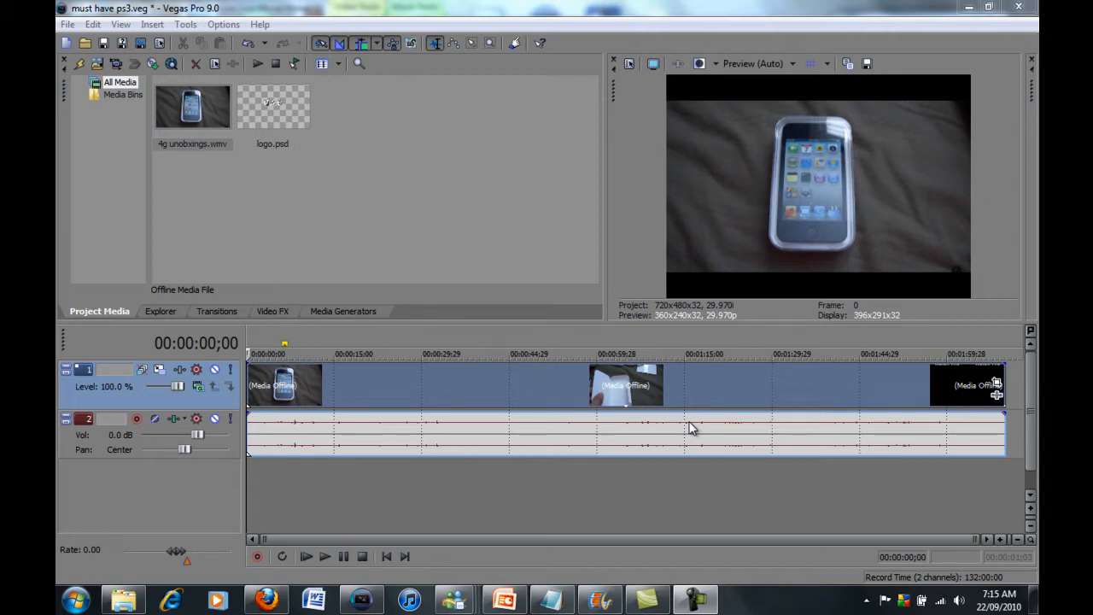
Close the Computer Explorer window and open Vegas Pro's Preferences from the Options menu.
{"action": "left_click", "coordinate": [75, 598]}
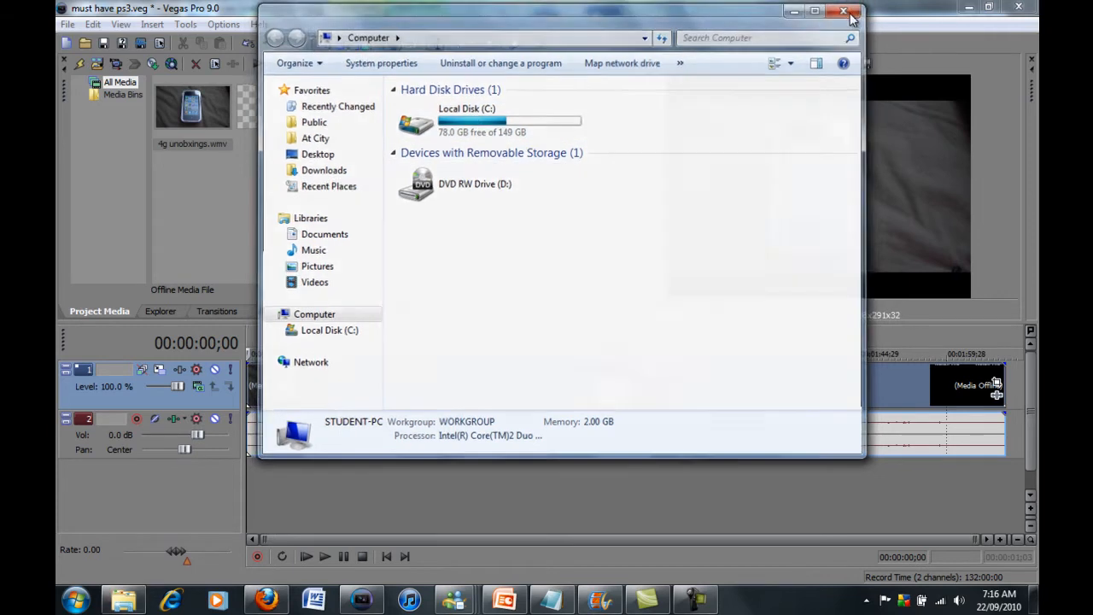
{"action": "left_click", "coordinate": [851, 12]}
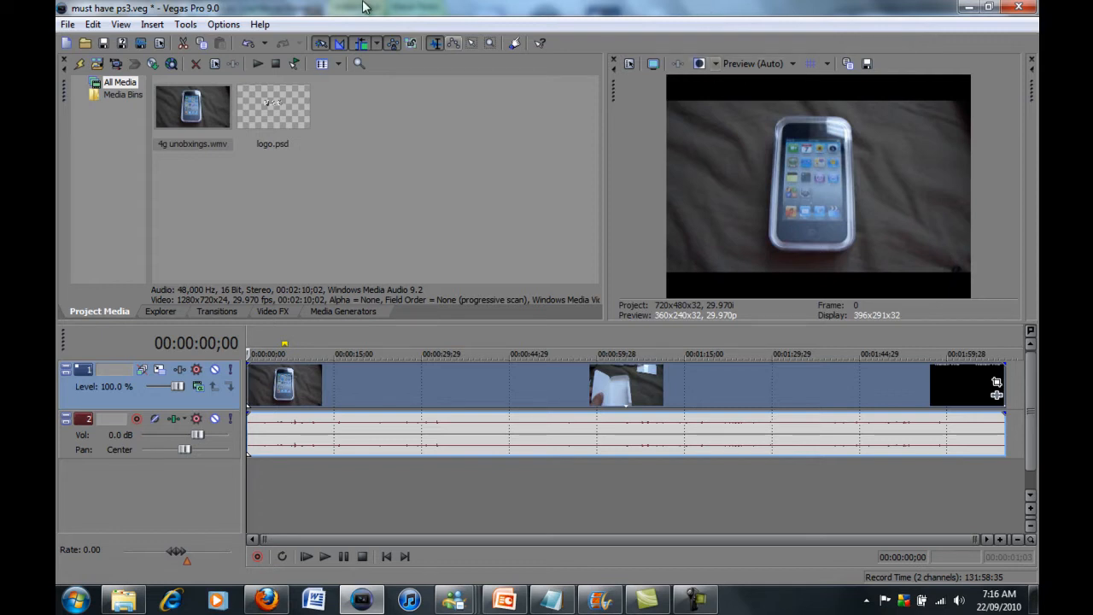
{"action": "left_click", "coordinate": [222, 23]}
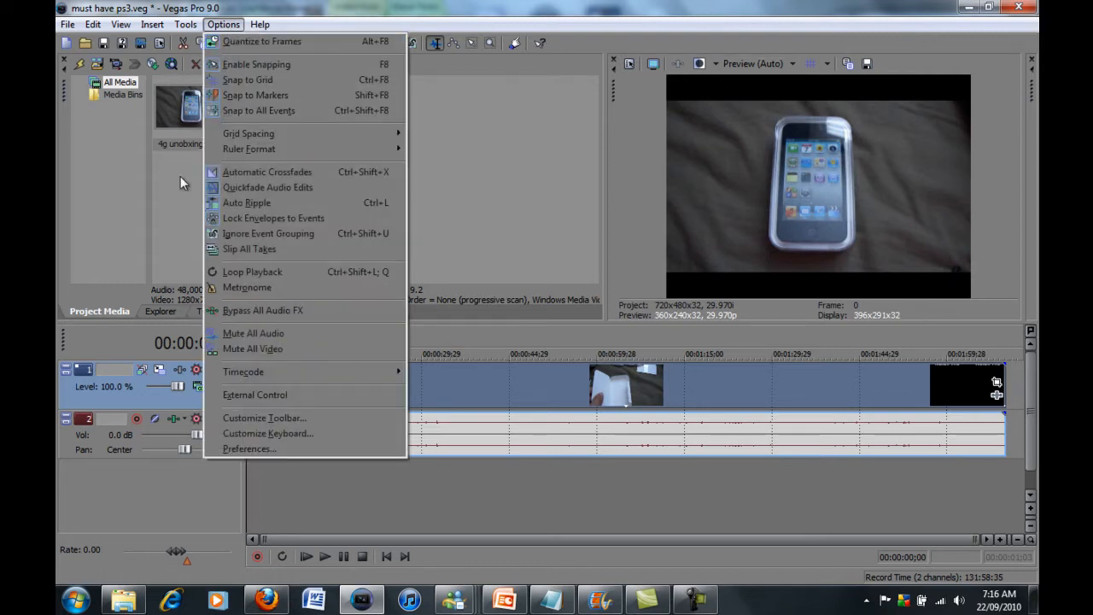
{"action": "left_click", "coordinate": [248, 449]}
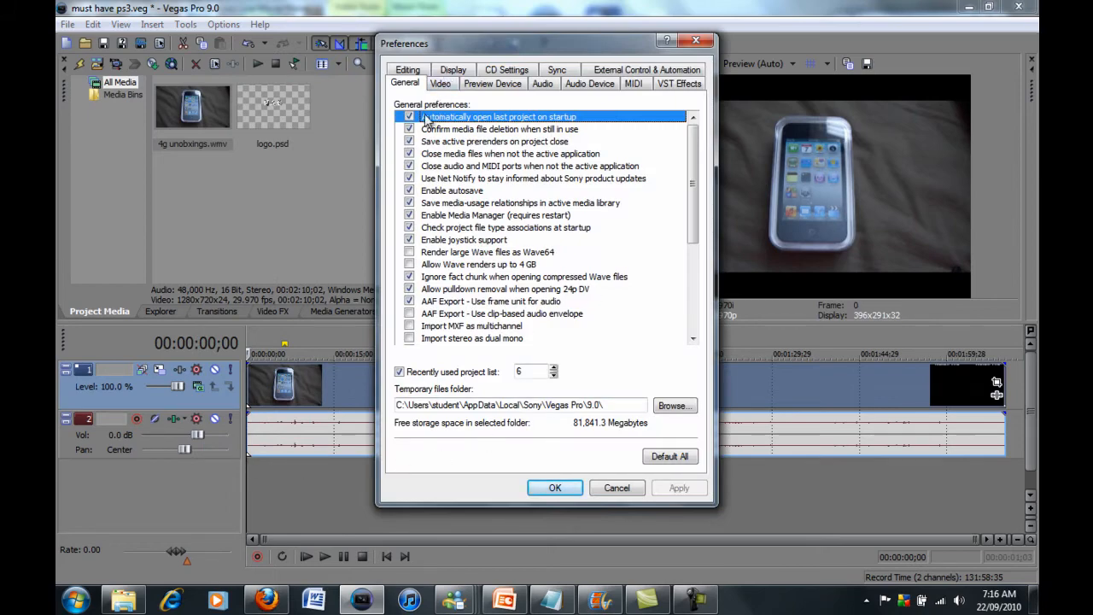
Set Video preferences to Dynamic RAM Preview 0 MB and 1 rendering thread, and confirm with OK.
{"action": "left_click", "coordinate": [441, 82]}
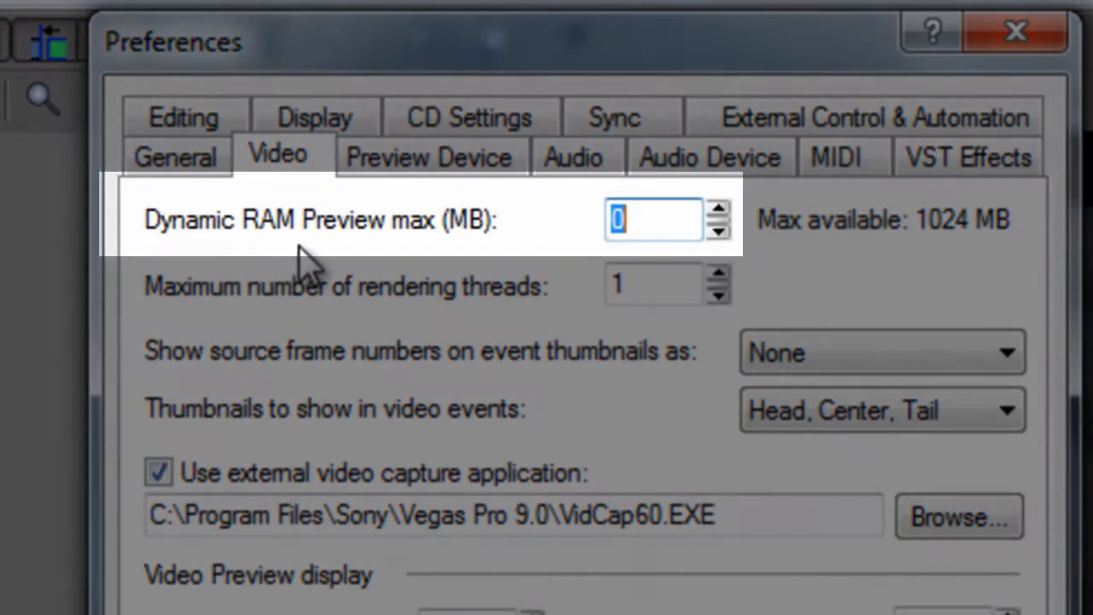
{"action": "mouse_move", "coordinate": [183, 247]}
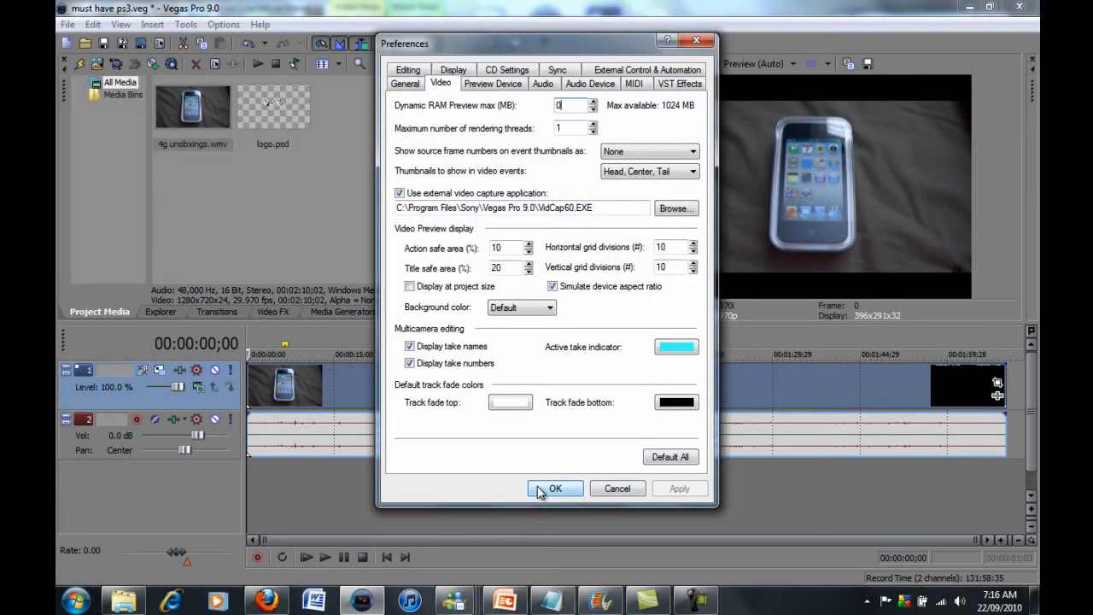
{"action": "left_click", "coordinate": [554, 488]}
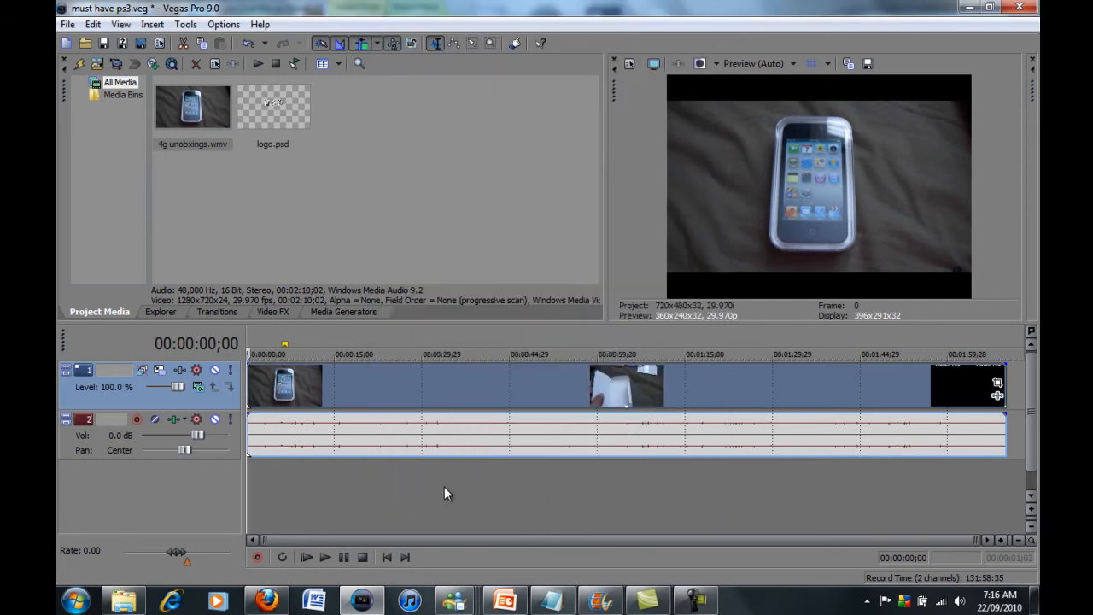
{"action": "mouse_move", "coordinate": [449, 290]}
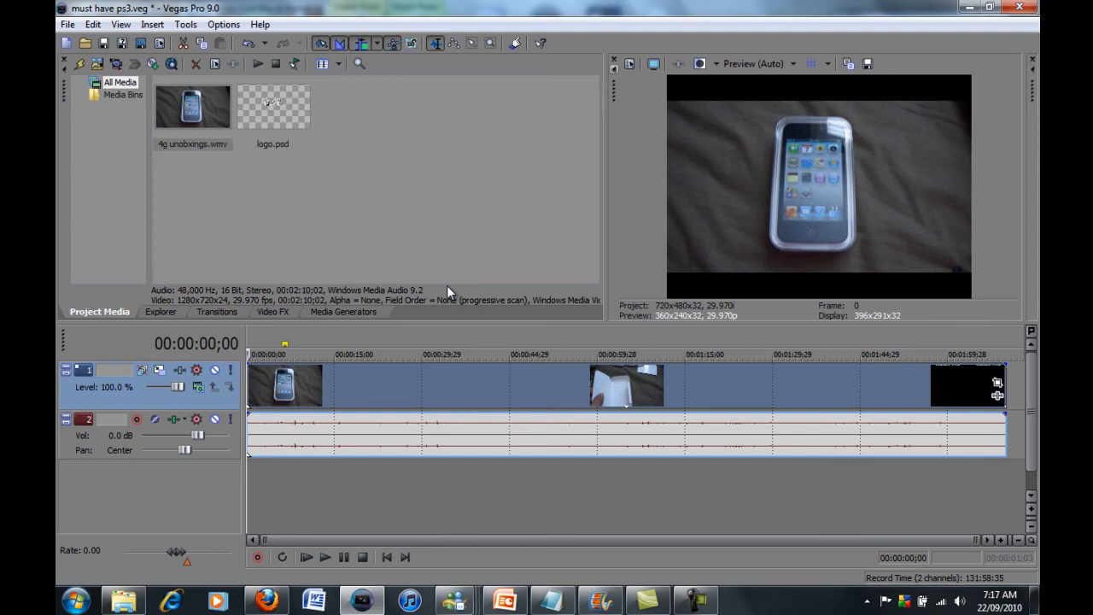
{"action": "mouse_move", "coordinate": [846, 376]}
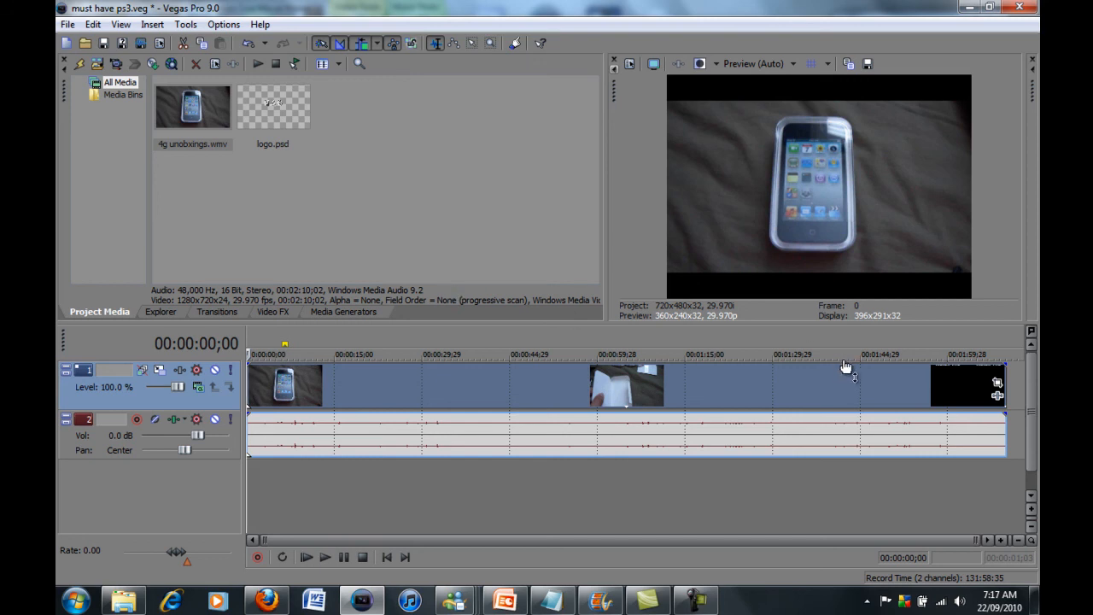